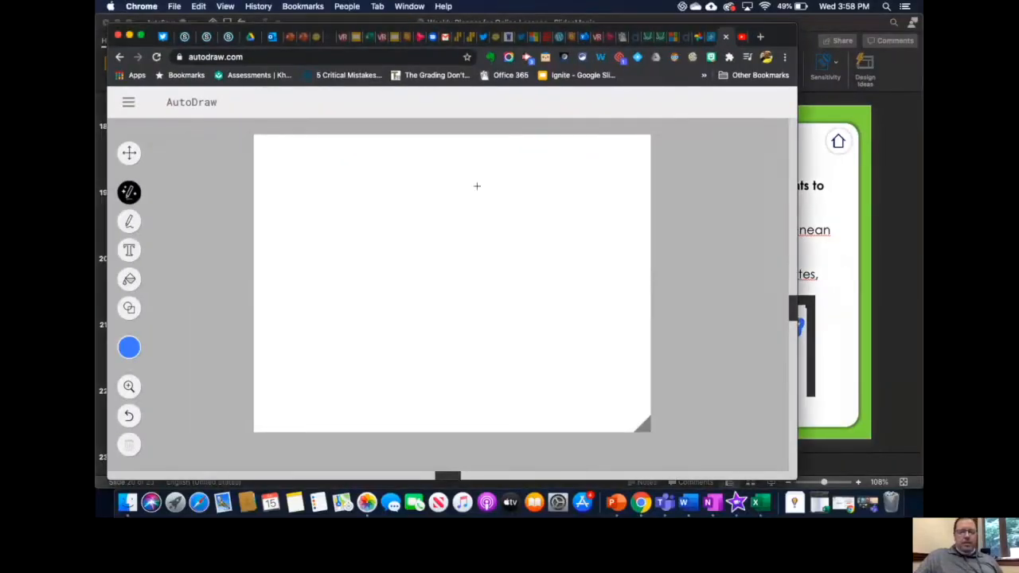
- Sketch a round balloon, cord and basket, accept the hot-air balloon suggestion, and shrink it to fit the canvas
{"action": "left_click_drag", "start_coordinate": [469, 183], "coordinate": [414, 271]}
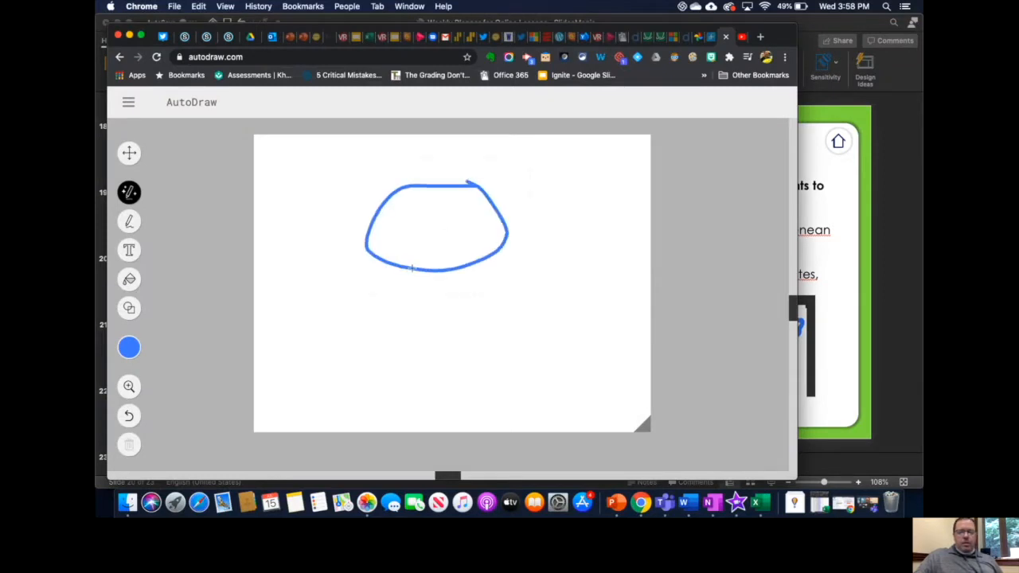
{"action": "left_click_drag", "start_coordinate": [412, 271], "coordinate": [412, 290]}
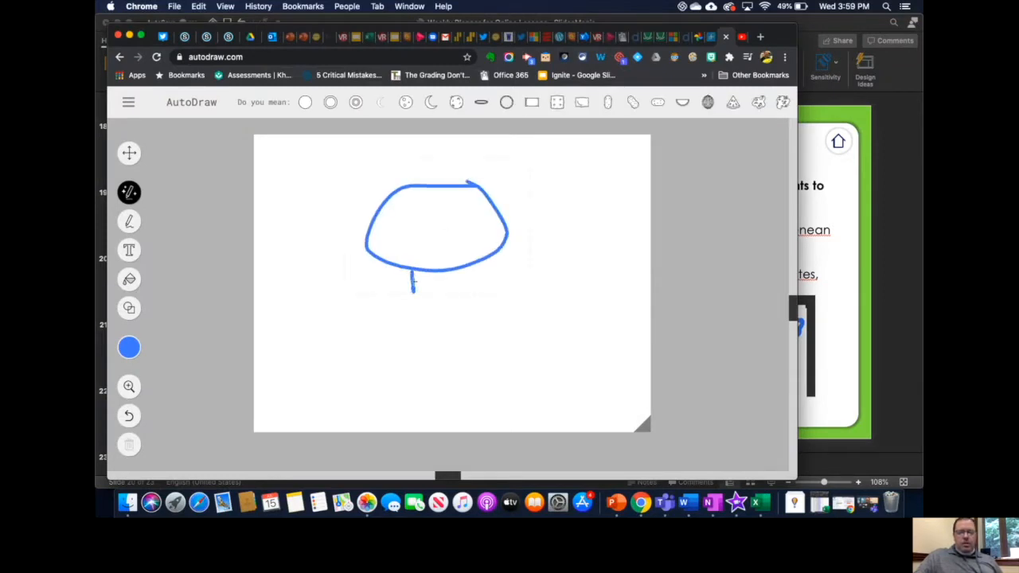
{"action": "left_click_drag", "start_coordinate": [414, 283], "coordinate": [438, 342]}
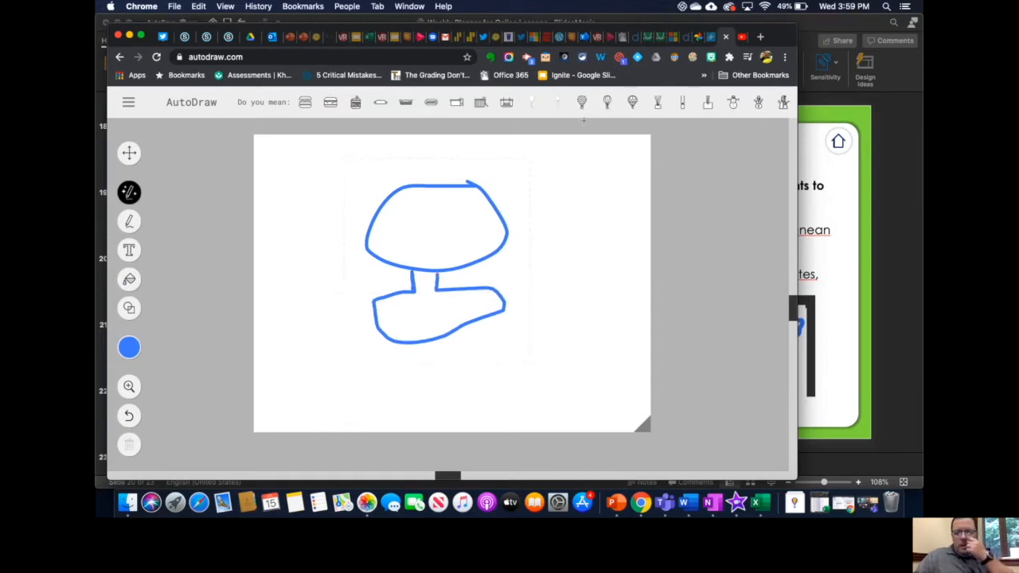
{"action": "left_click", "coordinate": [608, 102]}
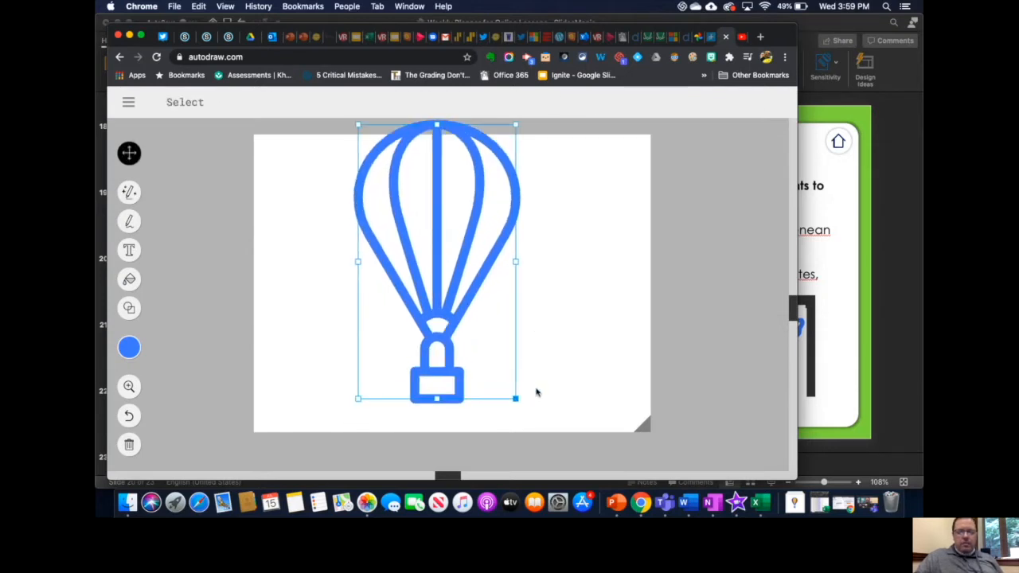
{"action": "left_click_drag", "start_coordinate": [437, 263], "coordinate": [444, 270]}
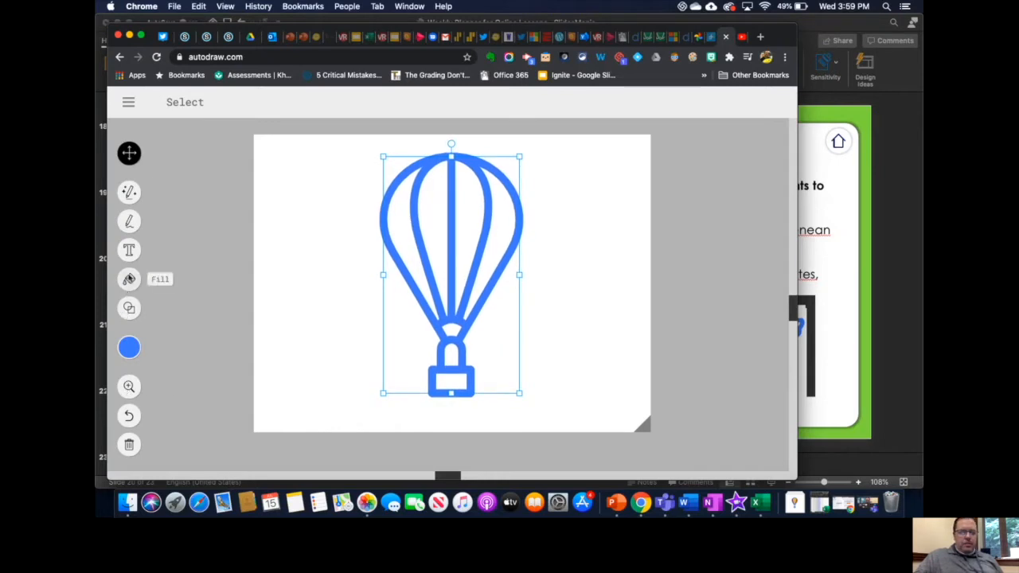
- Fill the inner balloon panels yellow and the basket brown with the Fill tool
{"action": "left_click", "coordinate": [129, 278]}
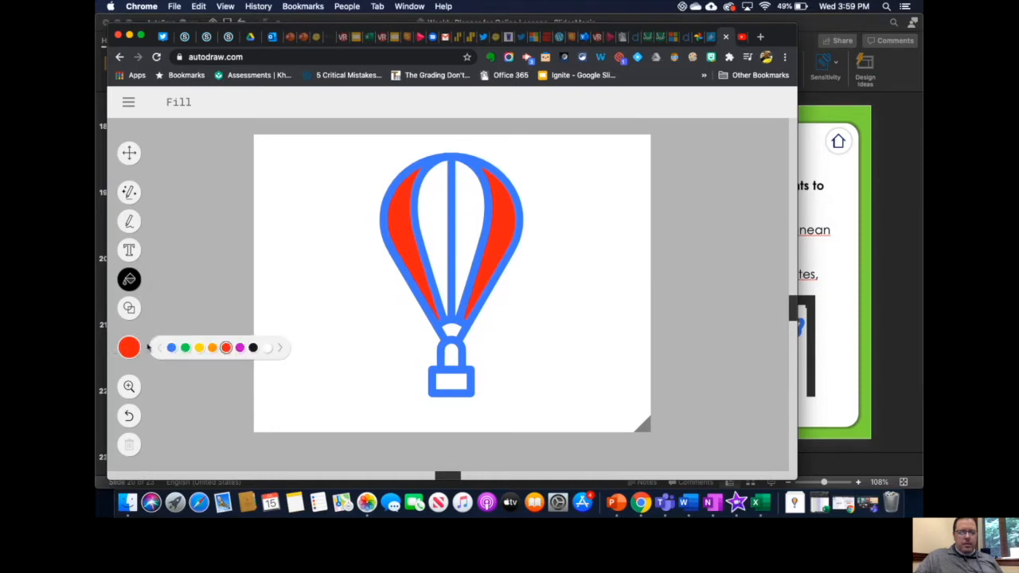
{"action": "left_click", "coordinate": [436, 213]}
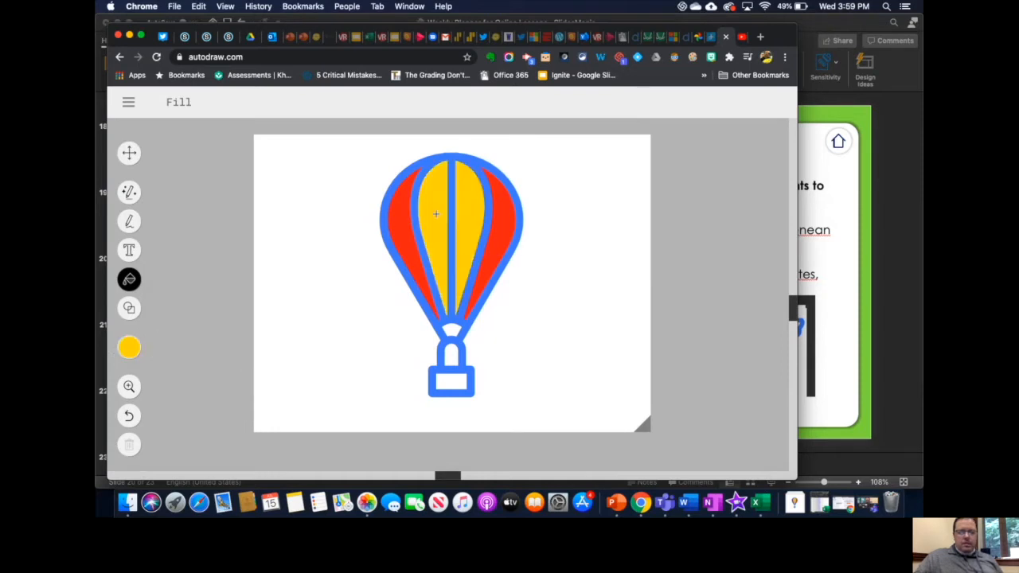
{"action": "left_click", "coordinate": [129, 347]}
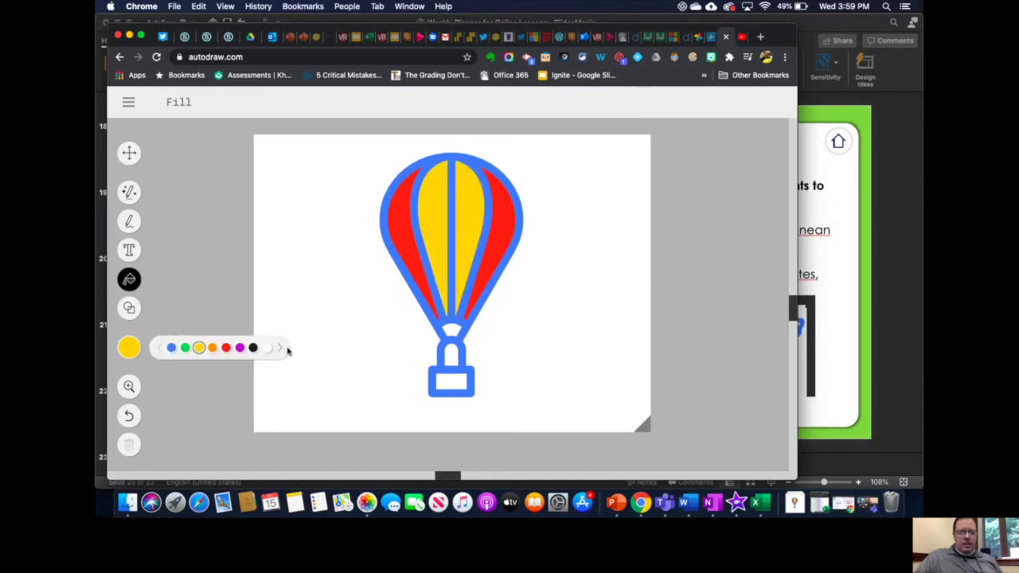
{"action": "left_click", "coordinate": [451, 381]}
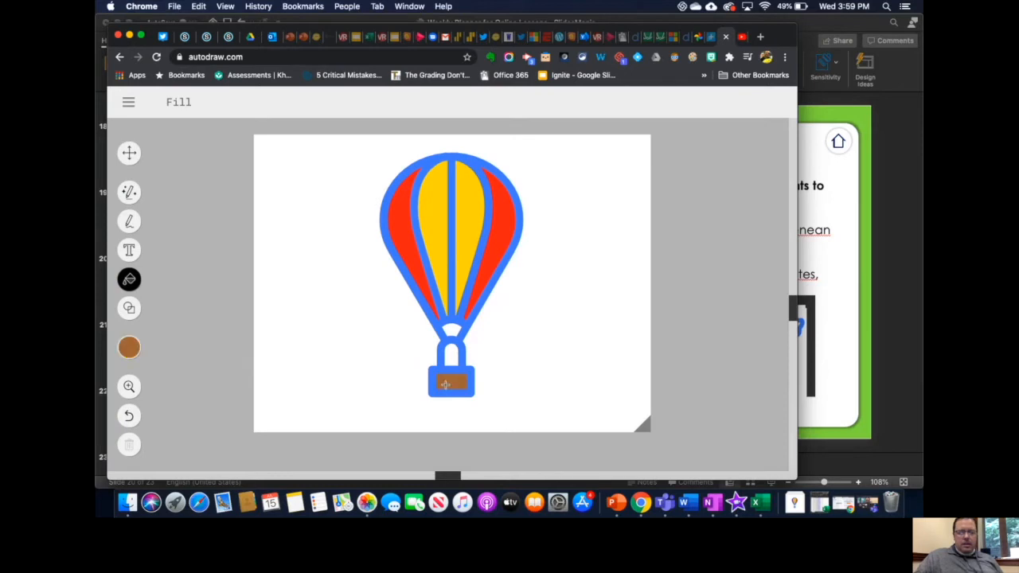
{"action": "left_click", "coordinate": [127, 102]}
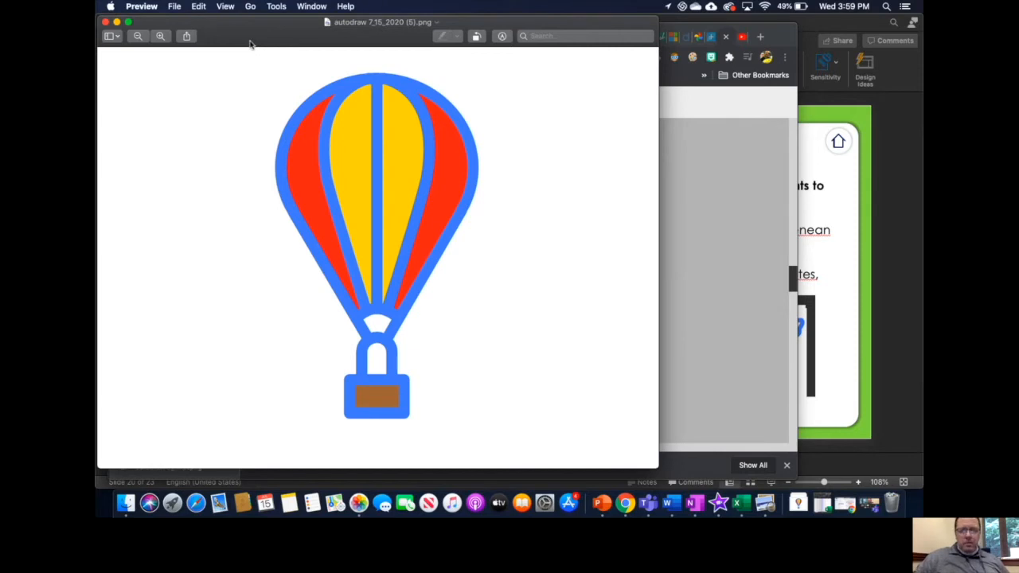
{"action": "mouse_move", "coordinate": [247, 45]}
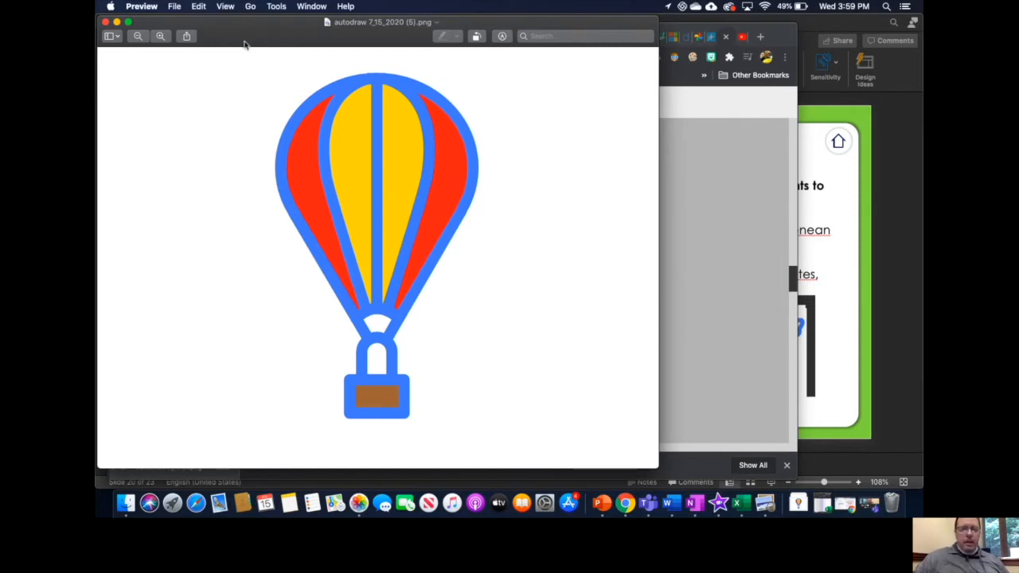
{"action": "mouse_move", "coordinate": [290, 152]}
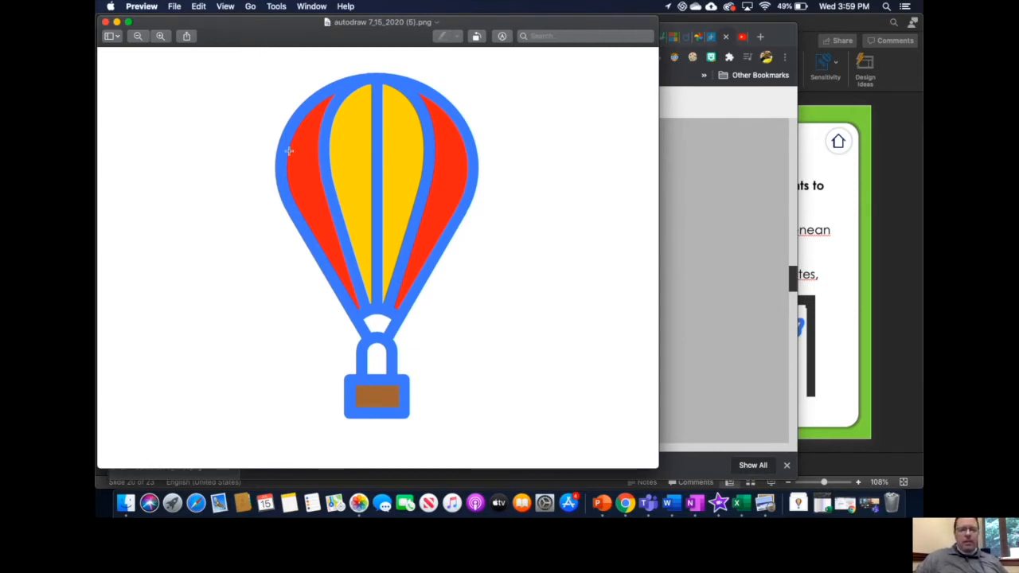
{"action": "mouse_move", "coordinate": [277, 135]}
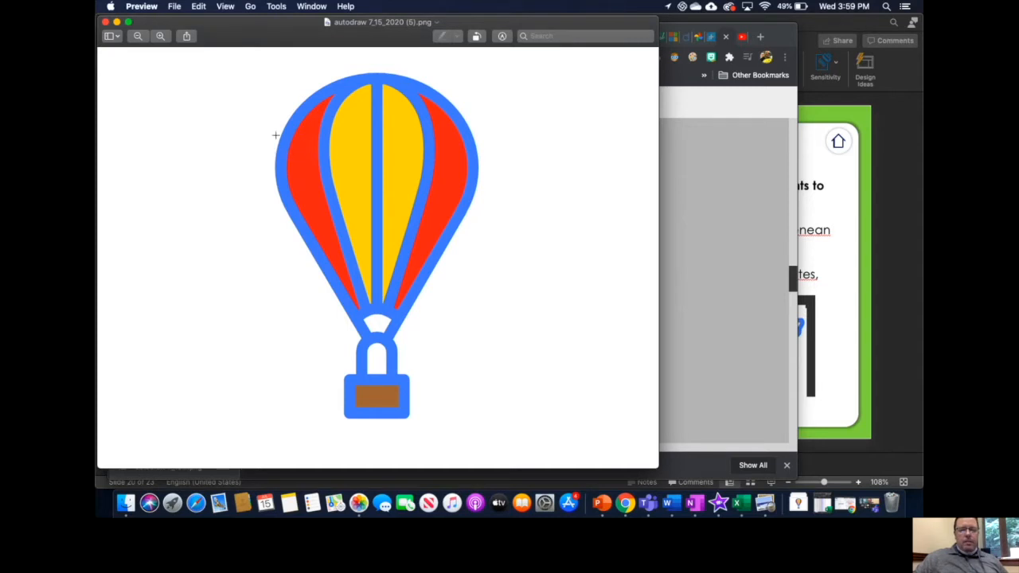
- Remove the white background around the balloon with Instant Alpha so it becomes transparent
{"action": "left_click", "coordinate": [502, 35]}
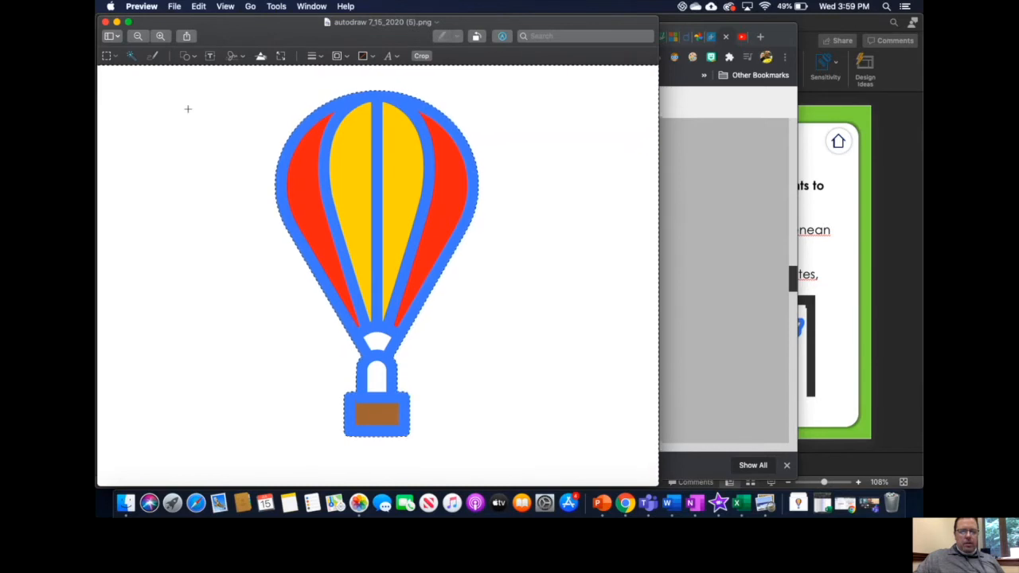
{"action": "left_click", "coordinate": [421, 56]}
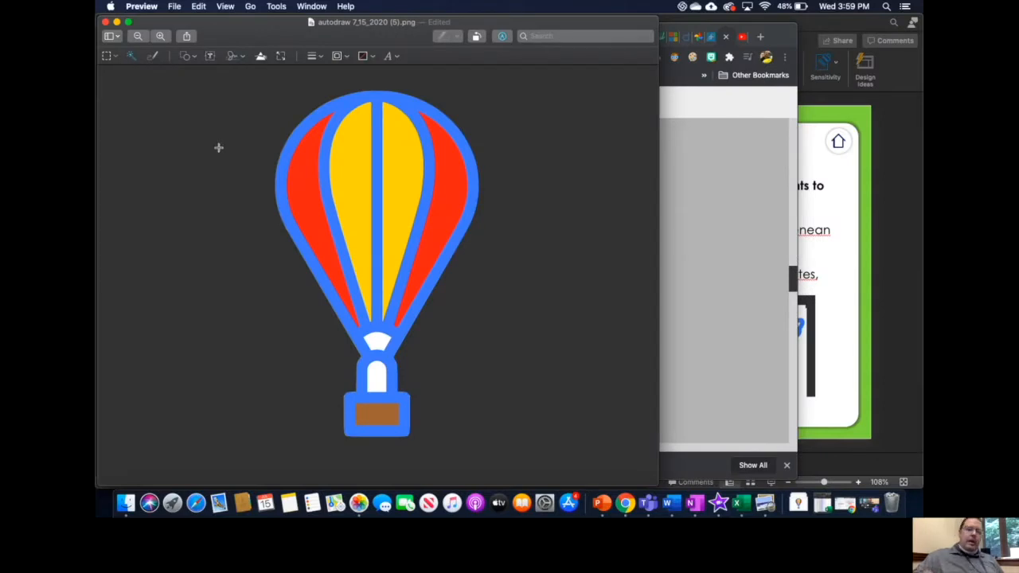
- Export the image as PNG 'Transparent Balloon 2' to Downloads, then switch to the presentation
{"action": "left_click", "coordinate": [175, 6]}
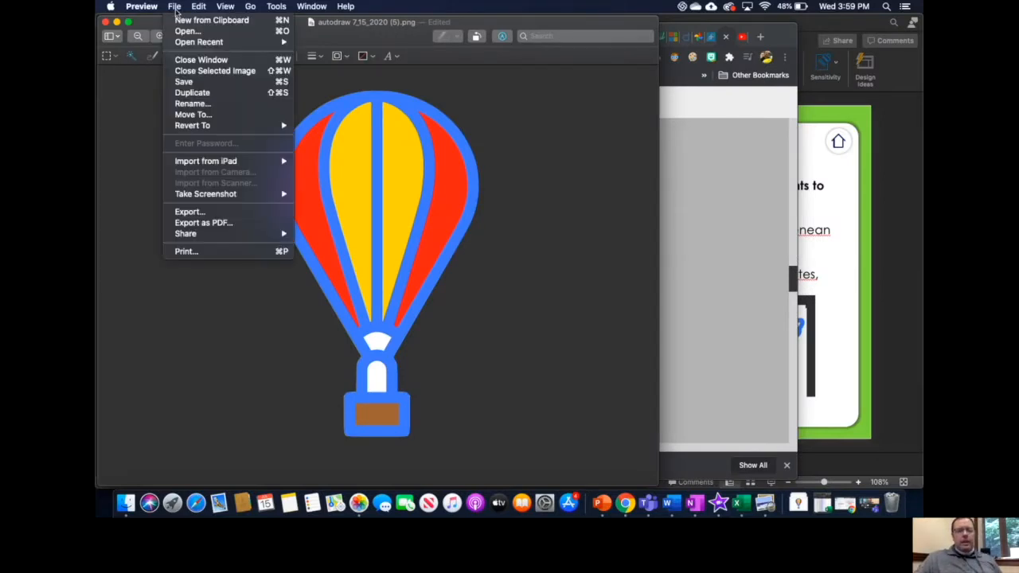
{"action": "mouse_move", "coordinate": [191, 124]}
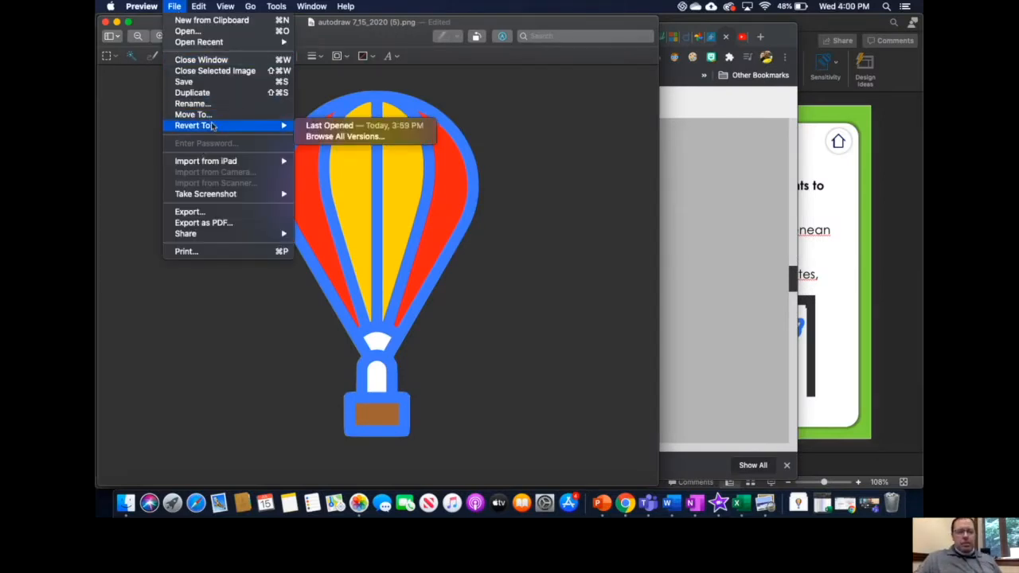
{"action": "left_click", "coordinate": [223, 213]}
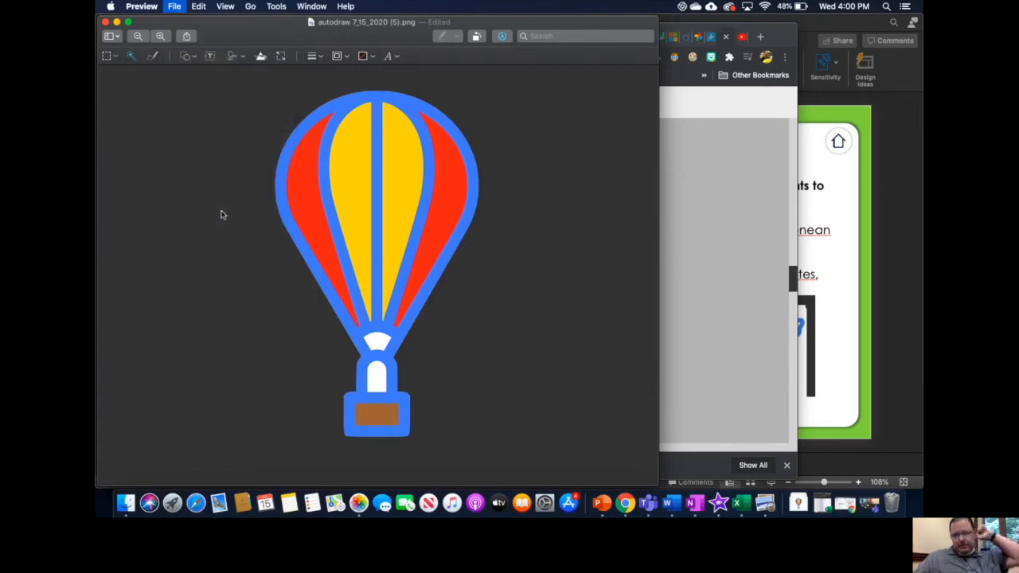
{"action": "left_click", "coordinate": [176, 7]}
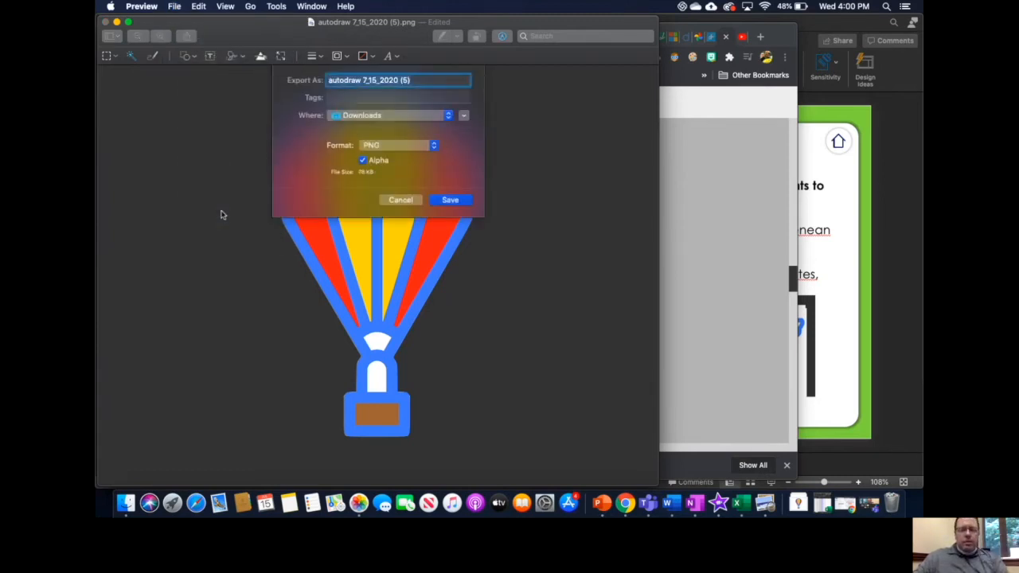
{"action": "type", "text": "Transparent B"}
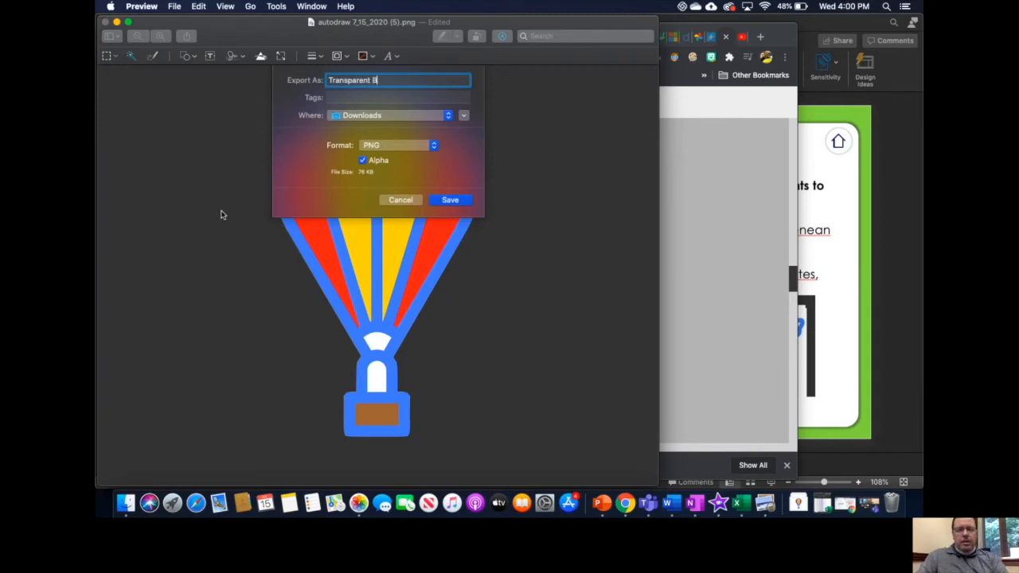
{"action": "type", "text": "alloon 2"}
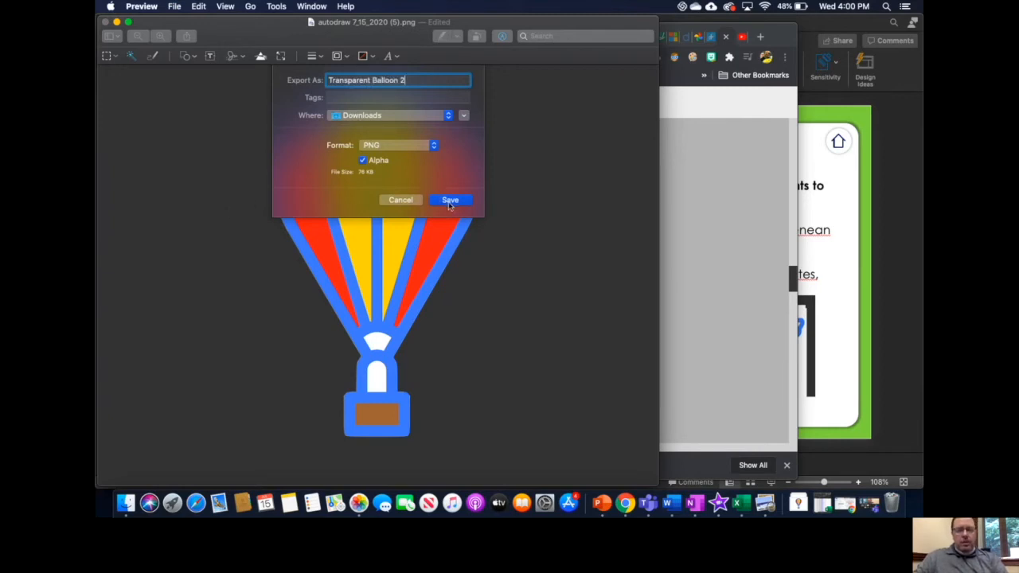
{"action": "left_click", "coordinate": [449, 201]}
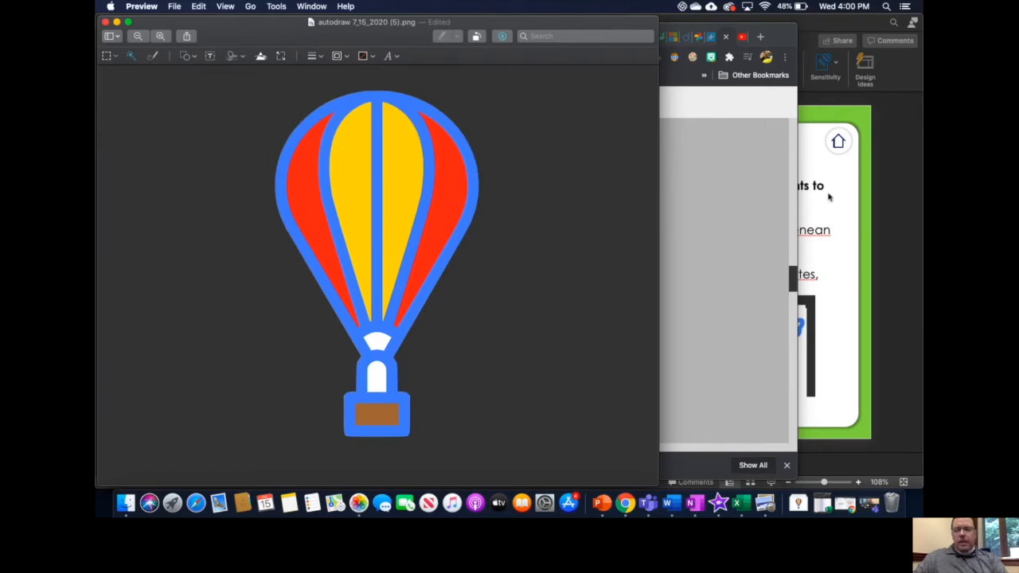
{"action": "left_click", "coordinate": [602, 503]}
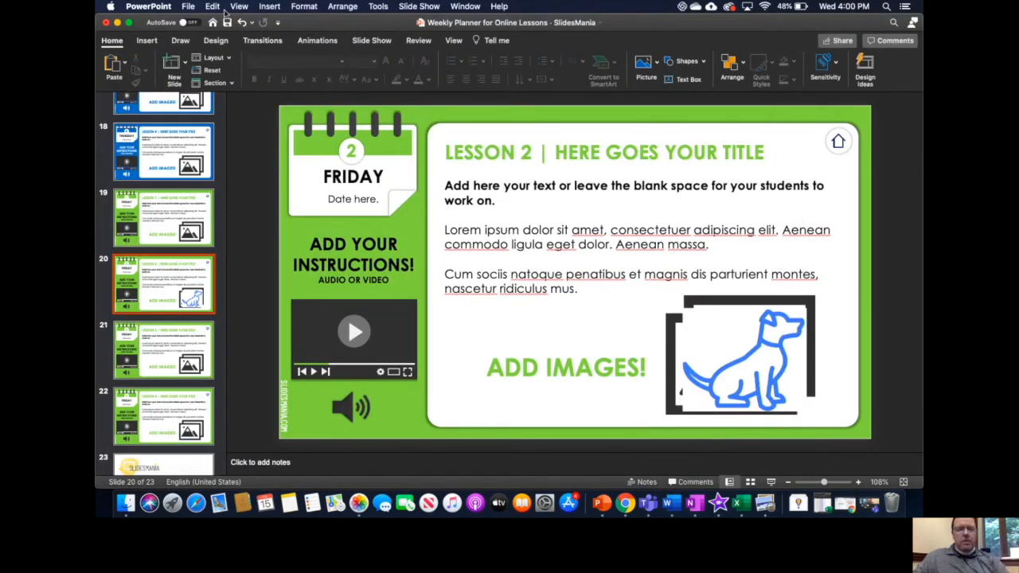
- Insert Picture from File and choose 'Transparent Balloon 2' from Downloads
{"action": "left_click", "coordinate": [211, 6]}
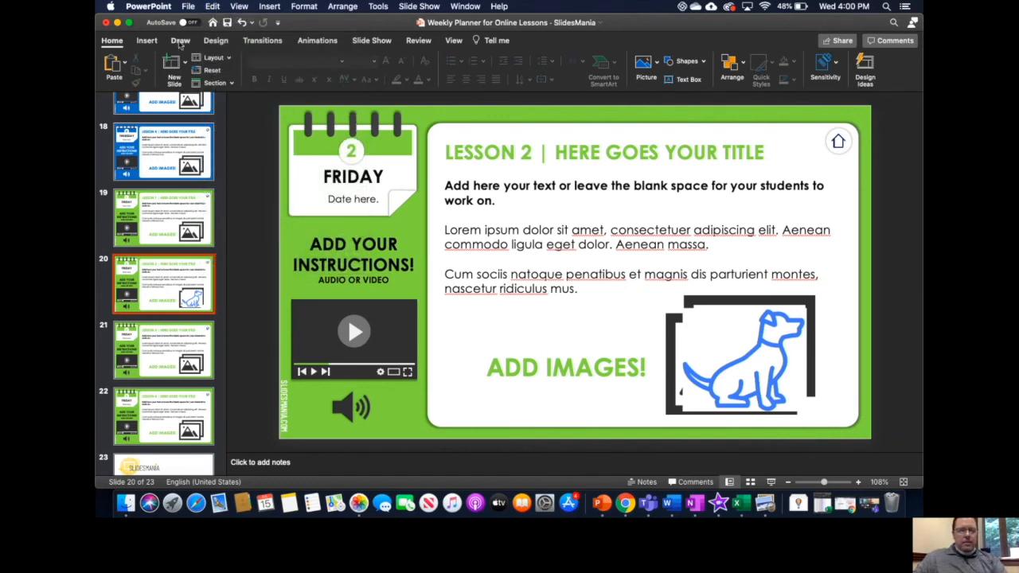
{"action": "left_click", "coordinate": [147, 41]}
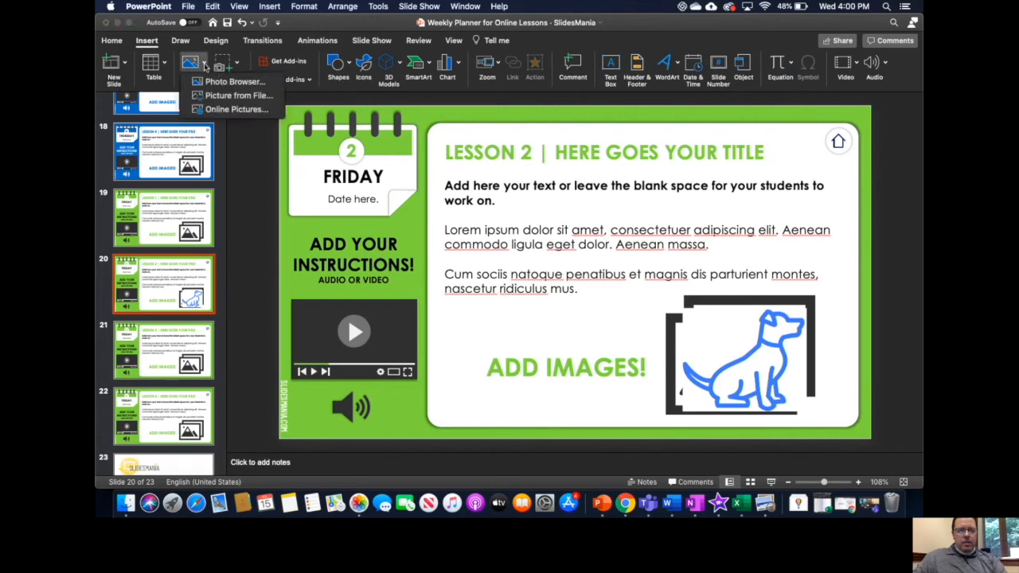
{"action": "mouse_move", "coordinate": [235, 96]}
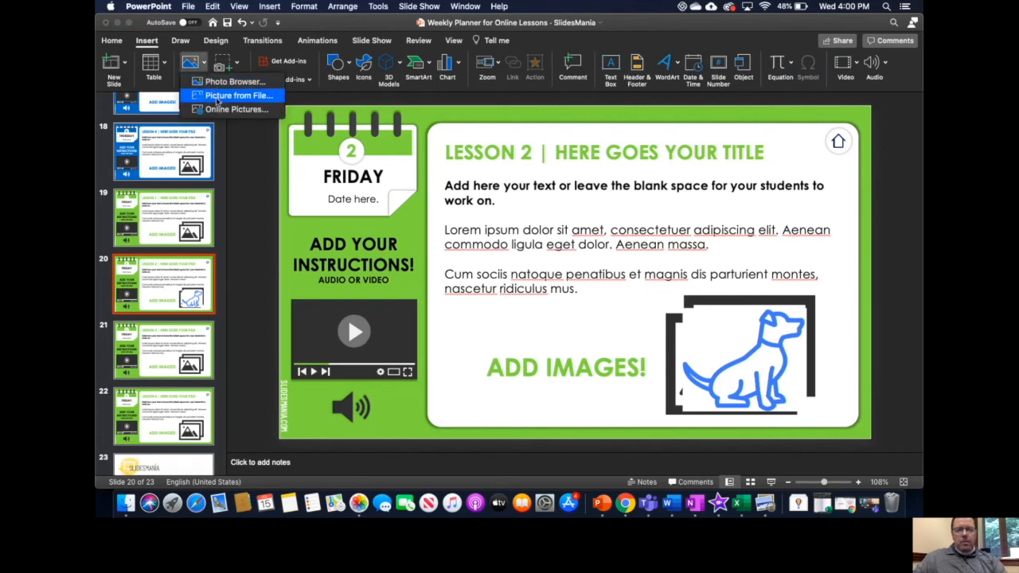
{"action": "left_click", "coordinate": [235, 95]}
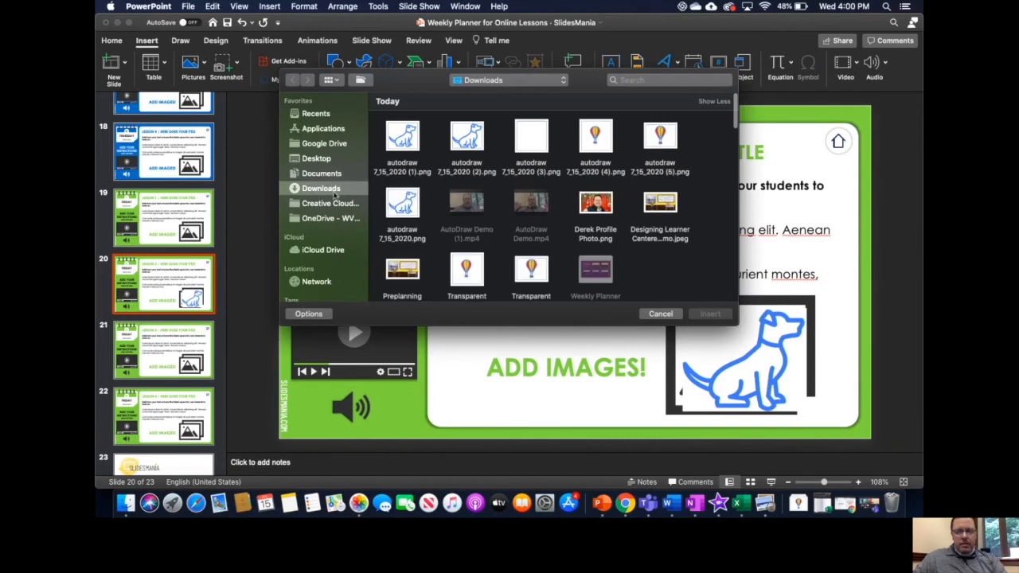
{"action": "scroll", "scroll_direction": "down", "scroll_amount": 3}
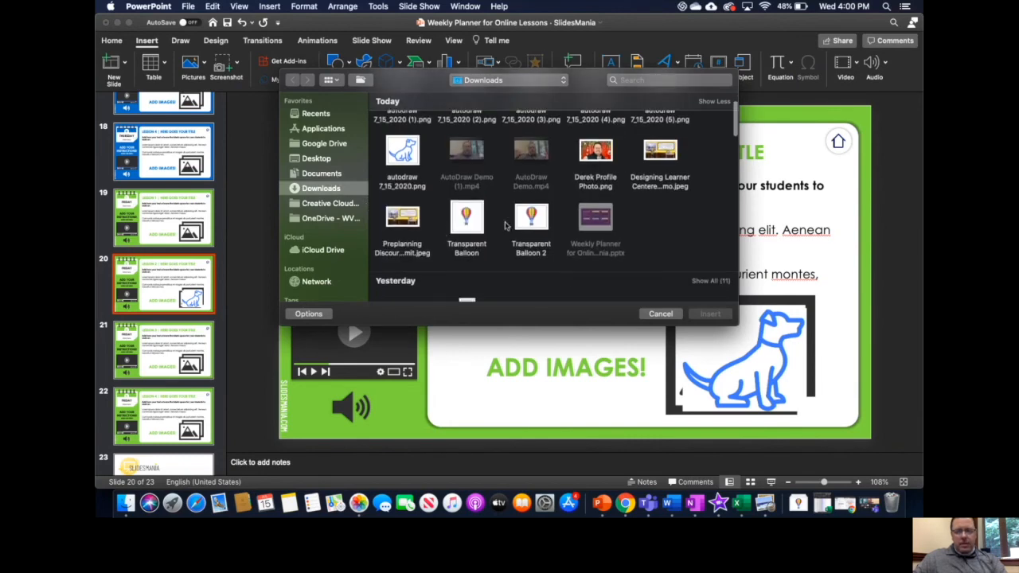
{"action": "left_click", "coordinate": [659, 312]}
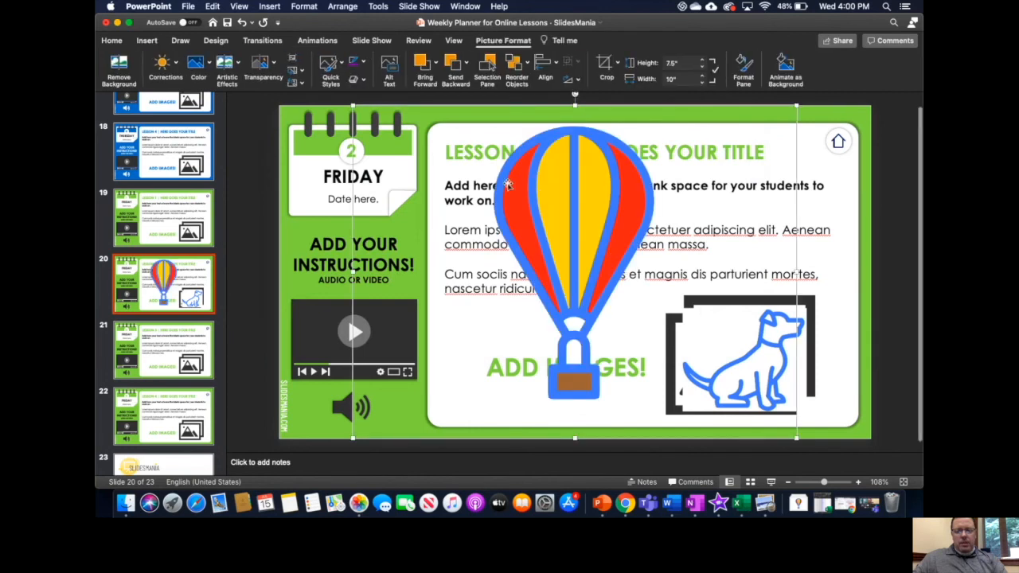
{"action": "mouse_move", "coordinate": [427, 141]}
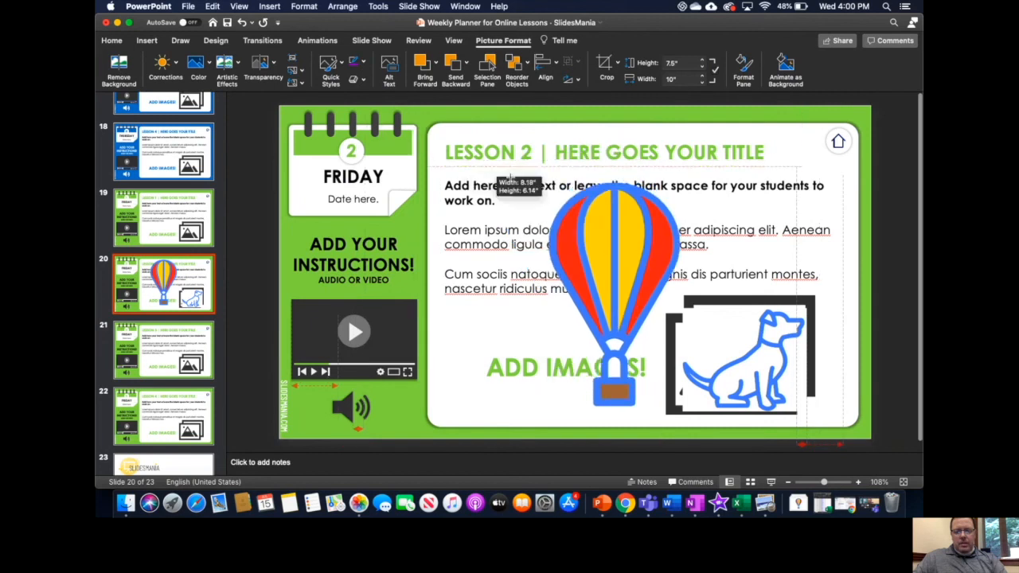
- Move the balloon picture over the instructions area on the left of slide 20
{"action": "left_click_drag", "start_coordinate": [613, 294], "coordinate": [414, 311]}
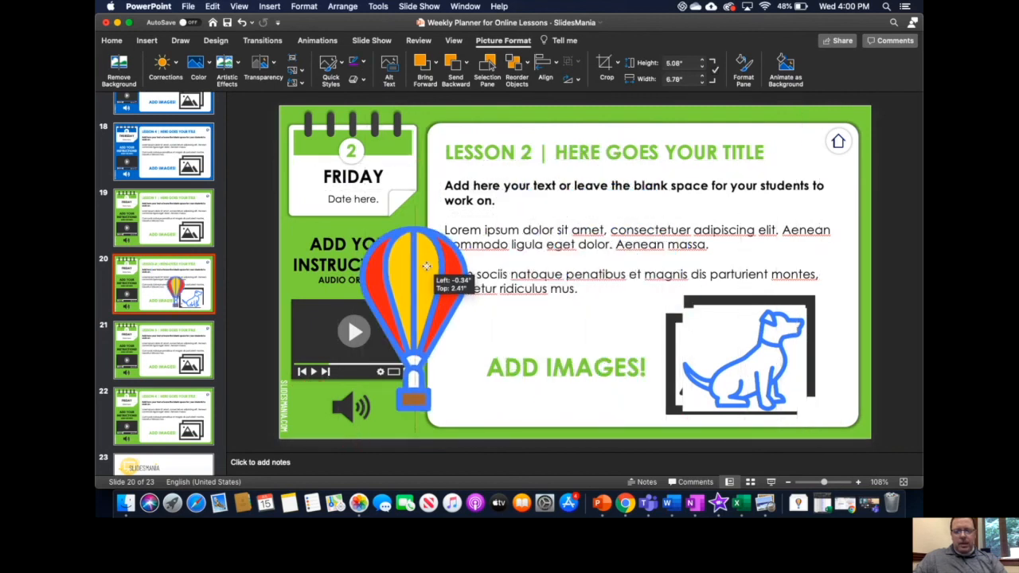